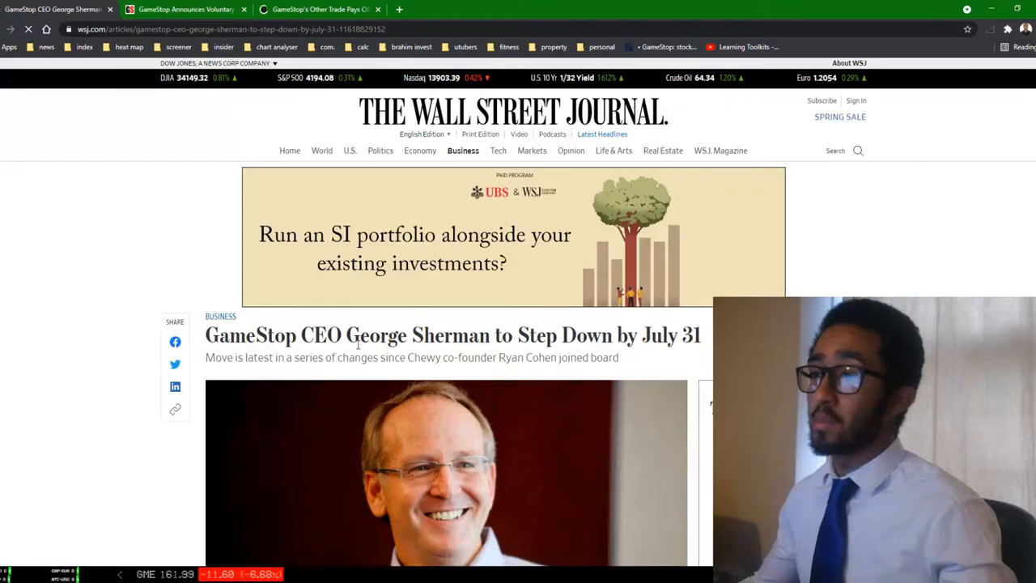
# - Highlight the headline about George Sherman stepping down and move toward the photo caption
pyautogui.moveTo(359, 335); pyautogui.dragTo(682, 335)
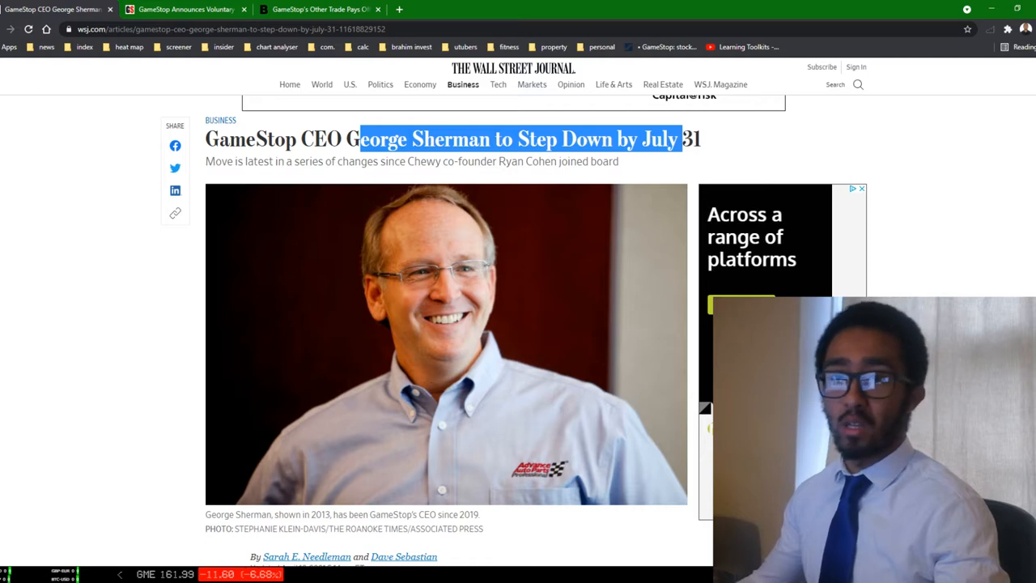
pyautogui.scroll(-3)
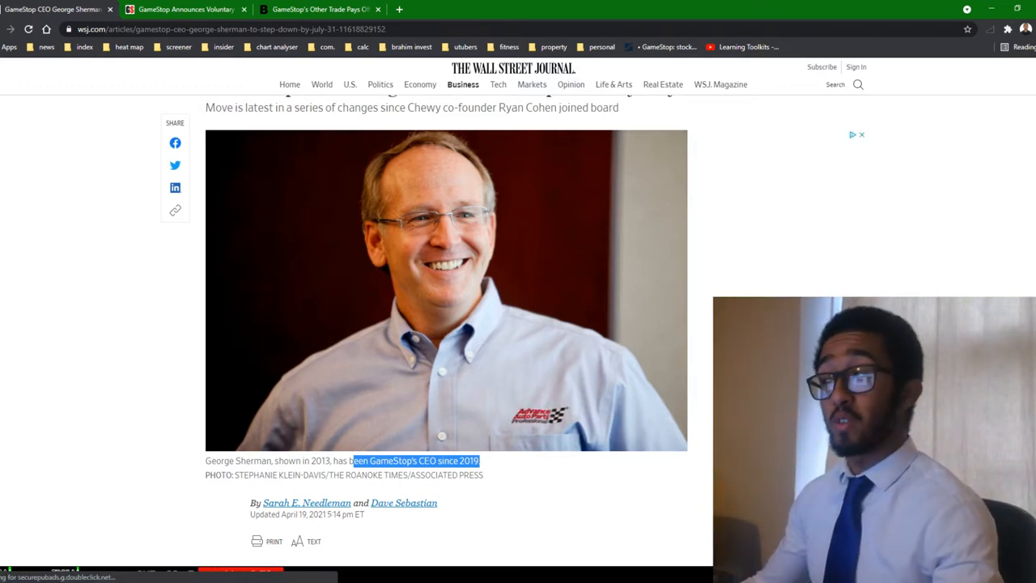
# - Highlight the article's lead sentence about Sherman stepping down as GameStop CEO
pyautogui.scroll(-3)
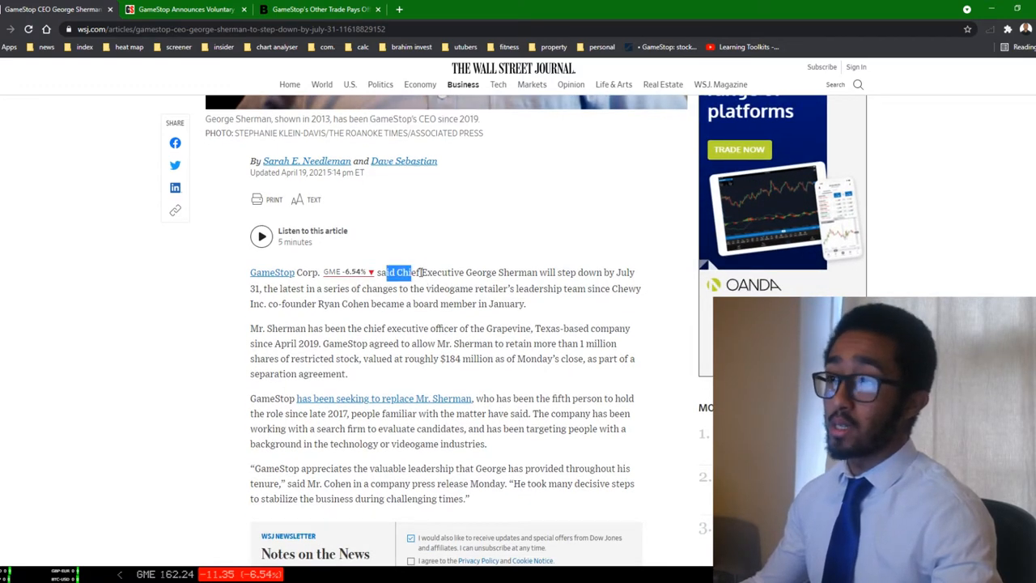
pyautogui.moveTo(413, 272); pyautogui.dragTo(623, 272)
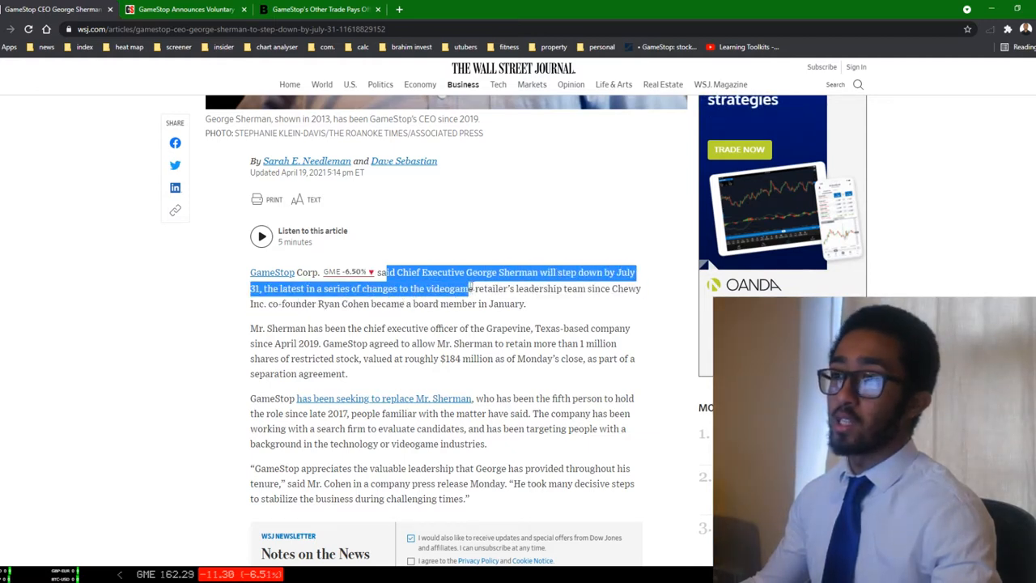
pyautogui.moveTo(470, 288); pyautogui.dragTo(612, 289)
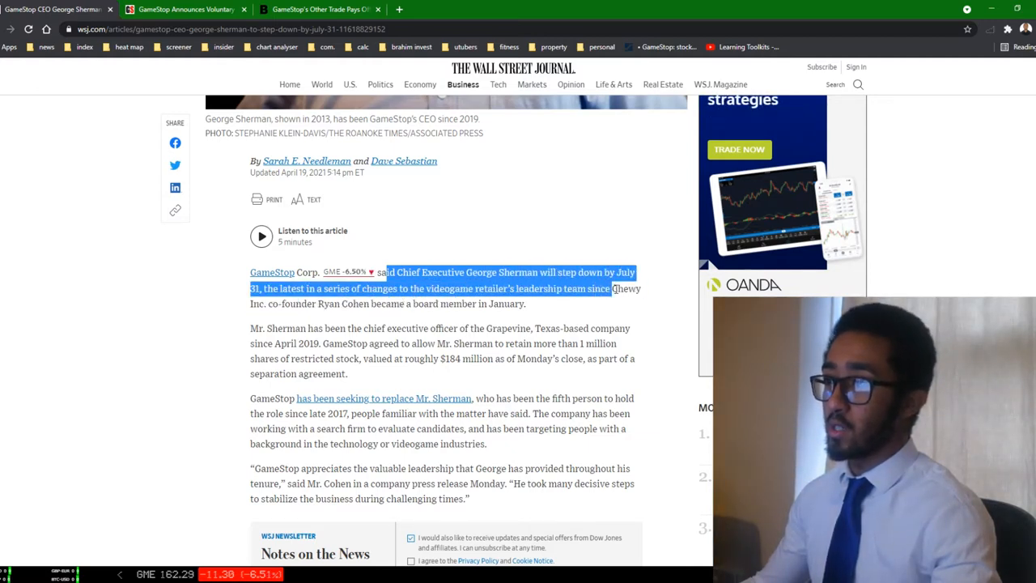
pyautogui.moveTo(611, 288); pyautogui.dragTo(460, 305)
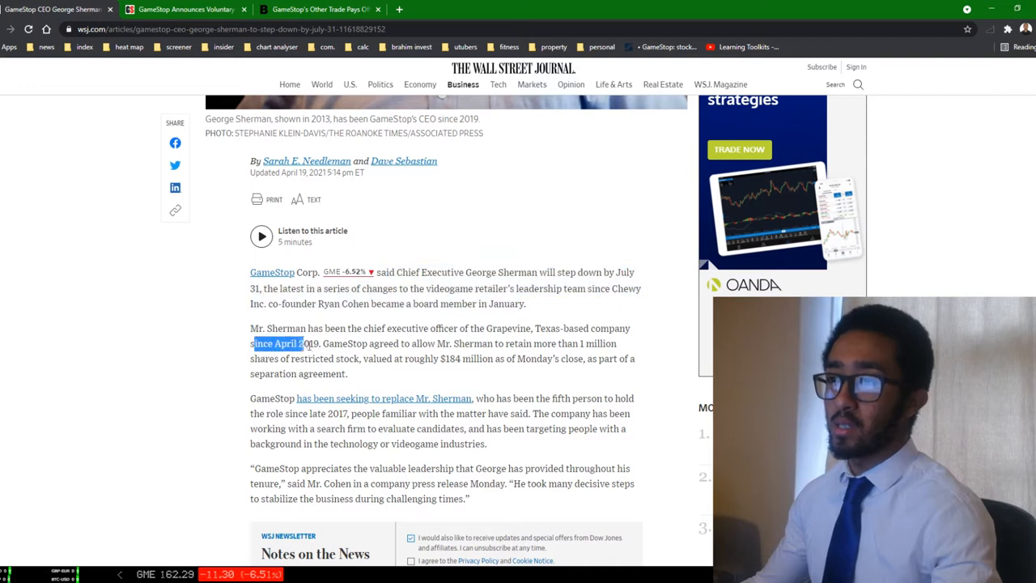
# - Highlight the 'since April 2019' sentence on the GameStop agreement and Sherman retaining shares
pyautogui.moveTo(299, 343); pyautogui.dragTo(413, 343)
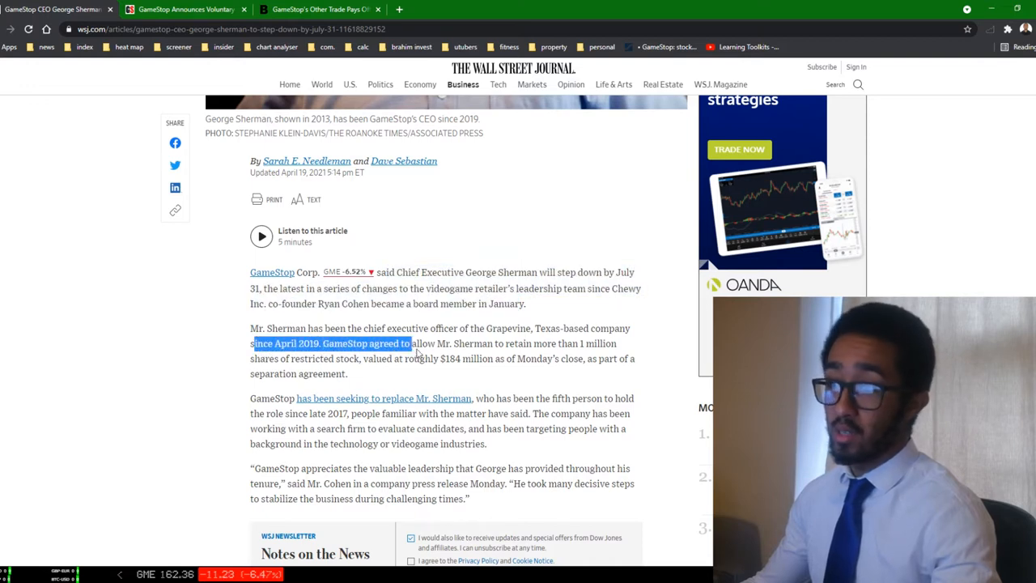
pyautogui.moveTo(413, 343); pyautogui.dragTo(543, 343)
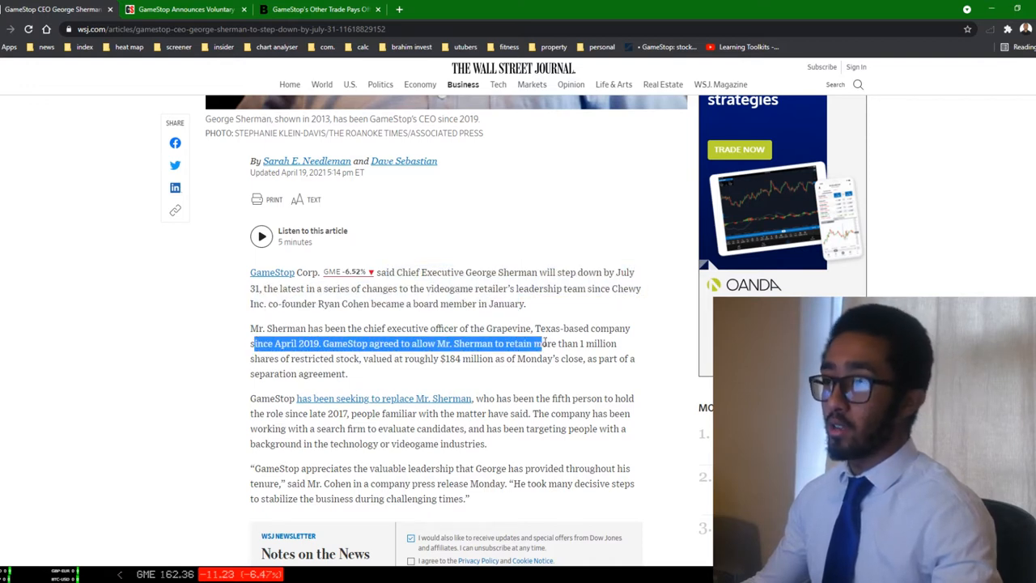
pyautogui.moveTo(540, 343); pyautogui.dragTo(582, 343)
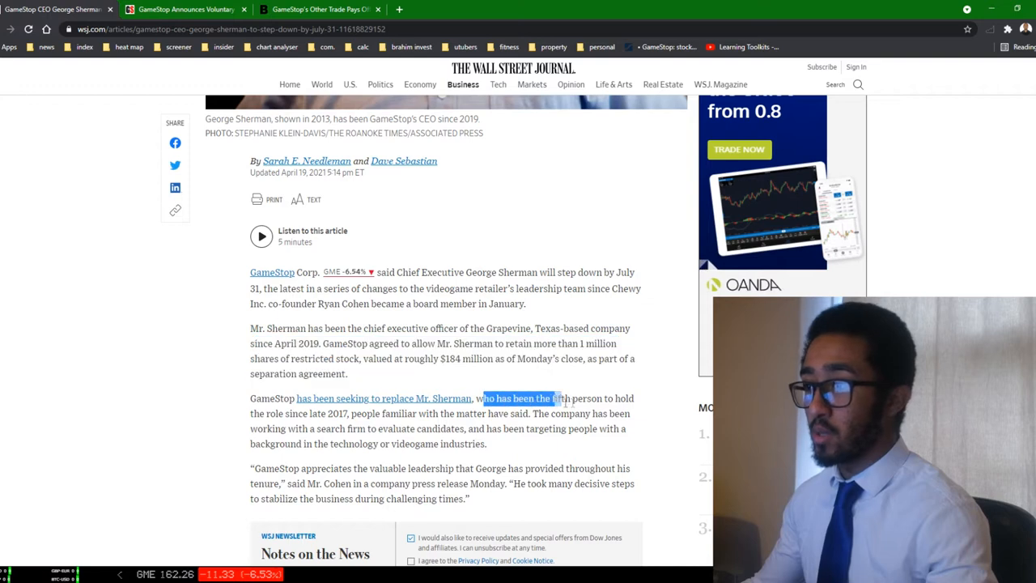
# - Highlight the 'fifth person since late 2017' and search-firm sentences, then clear the selection
pyautogui.moveTo(558, 398); pyautogui.dragTo(316, 427)
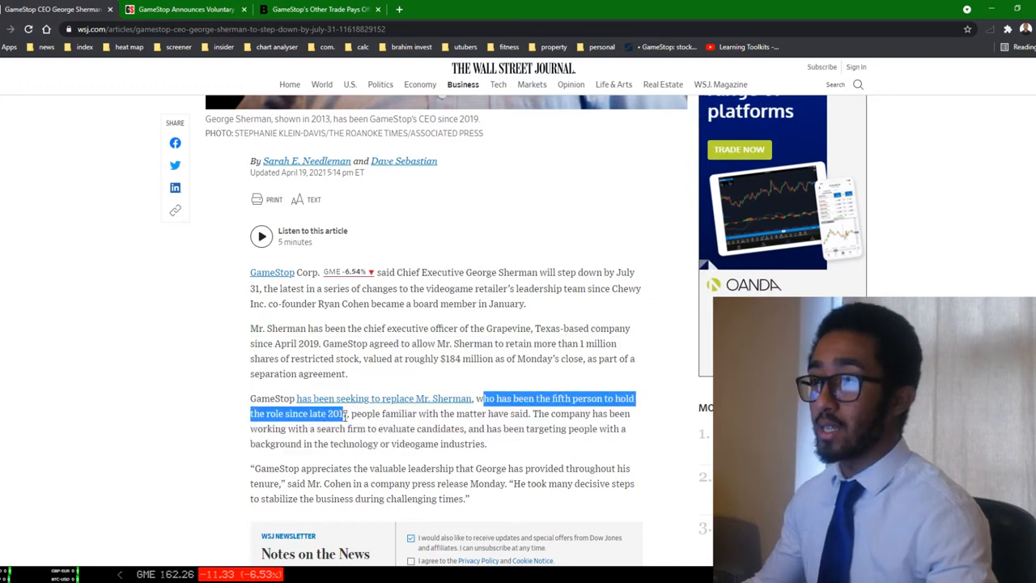
pyautogui.moveTo(348, 415); pyautogui.dragTo(531, 414)
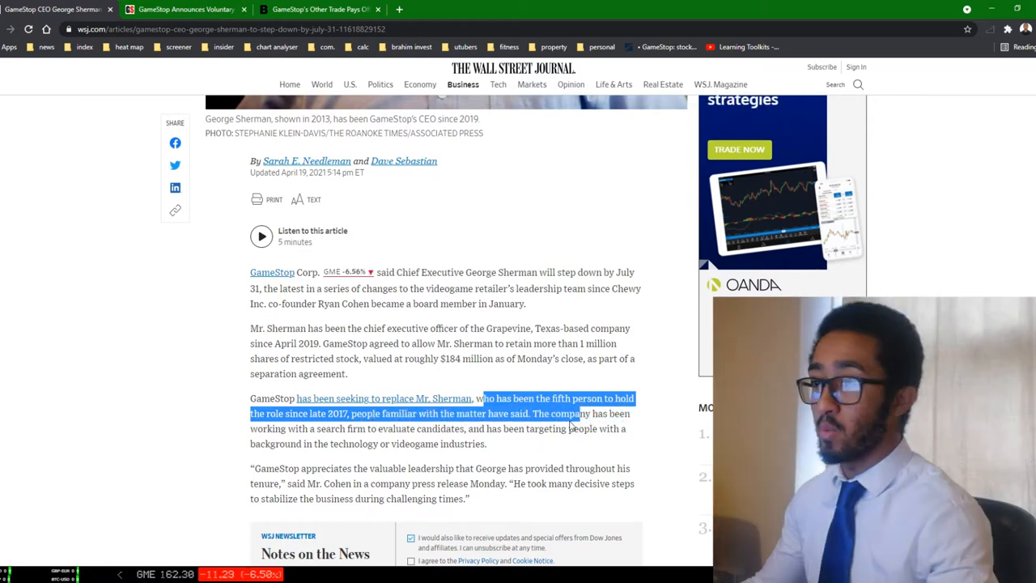
pyautogui.moveTo(570, 424); pyautogui.dragTo(440, 430)
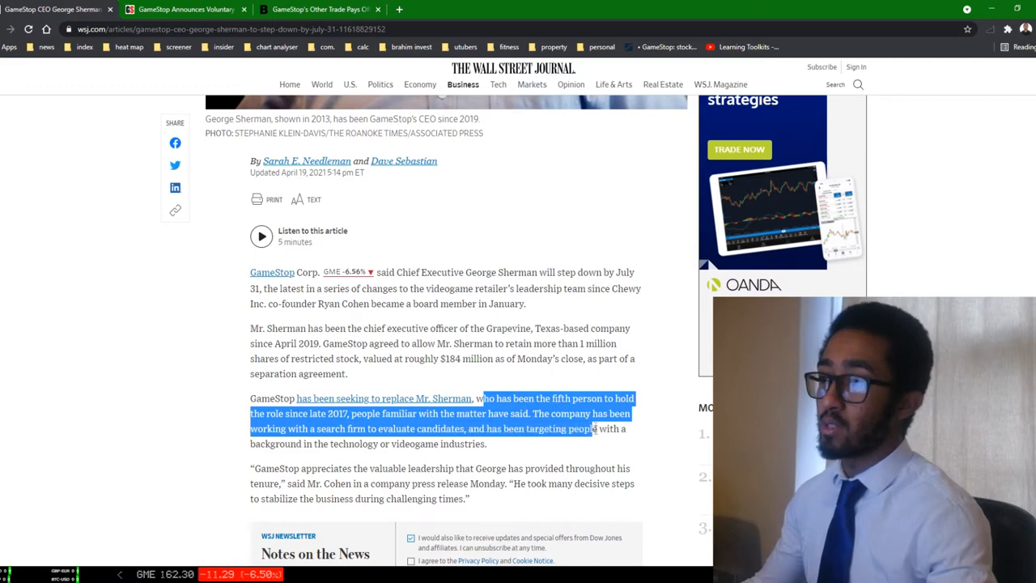
pyautogui.click(567, 405)
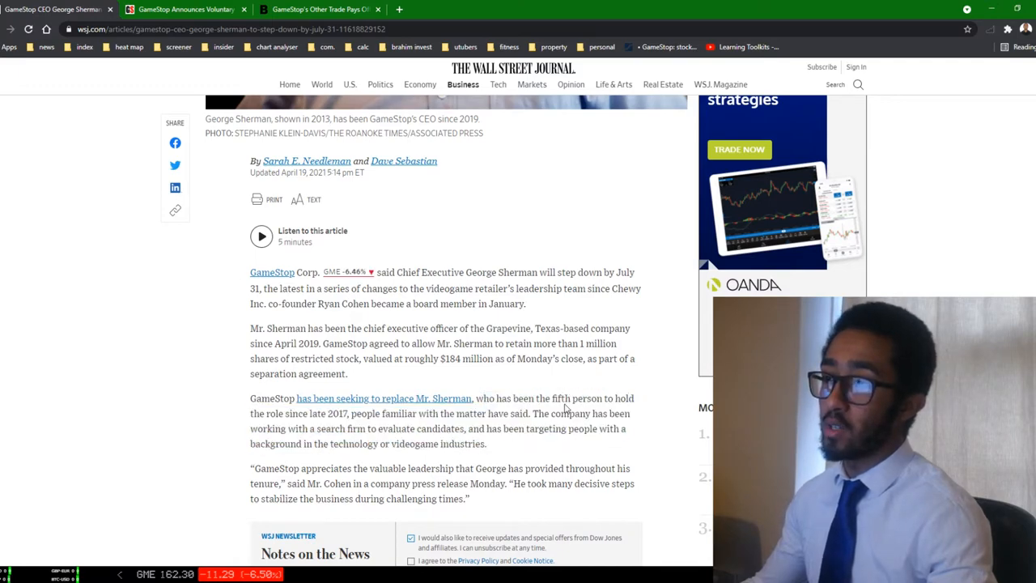
pyautogui.scroll(-3)
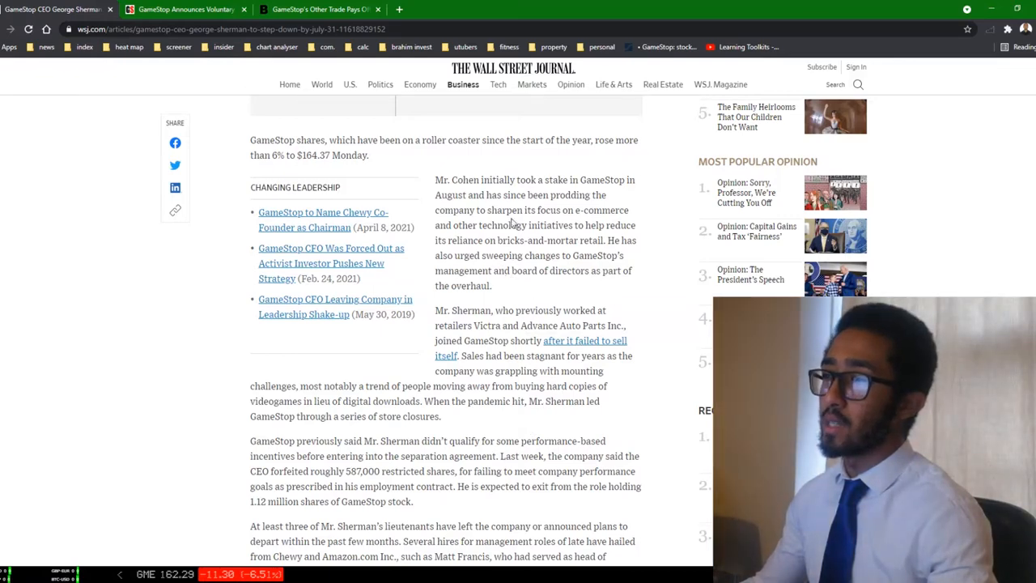
pyautogui.moveTo(434, 179); pyautogui.dragTo(586, 194)
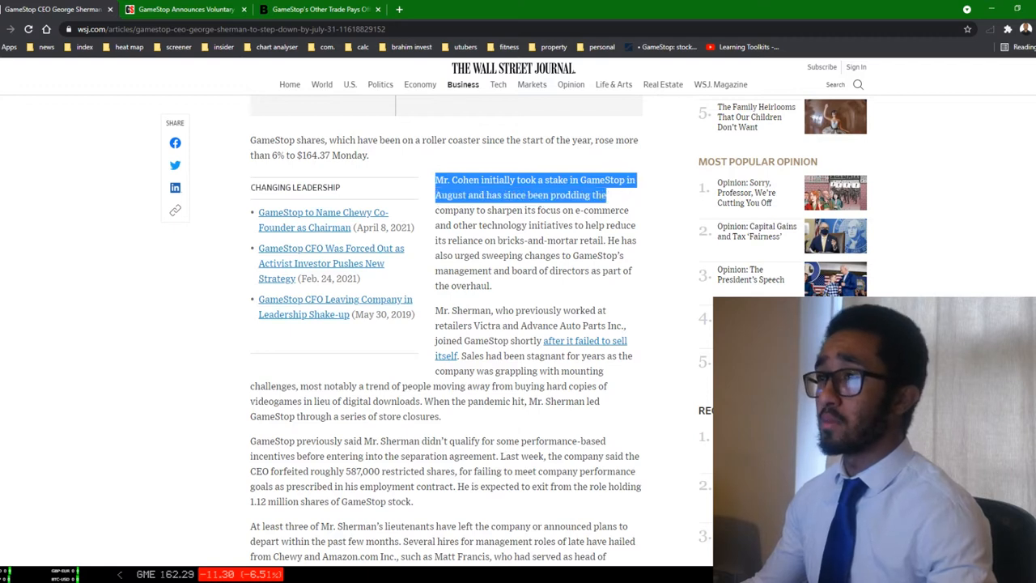
pyautogui.moveTo(605, 194); pyautogui.dragTo(628, 211)
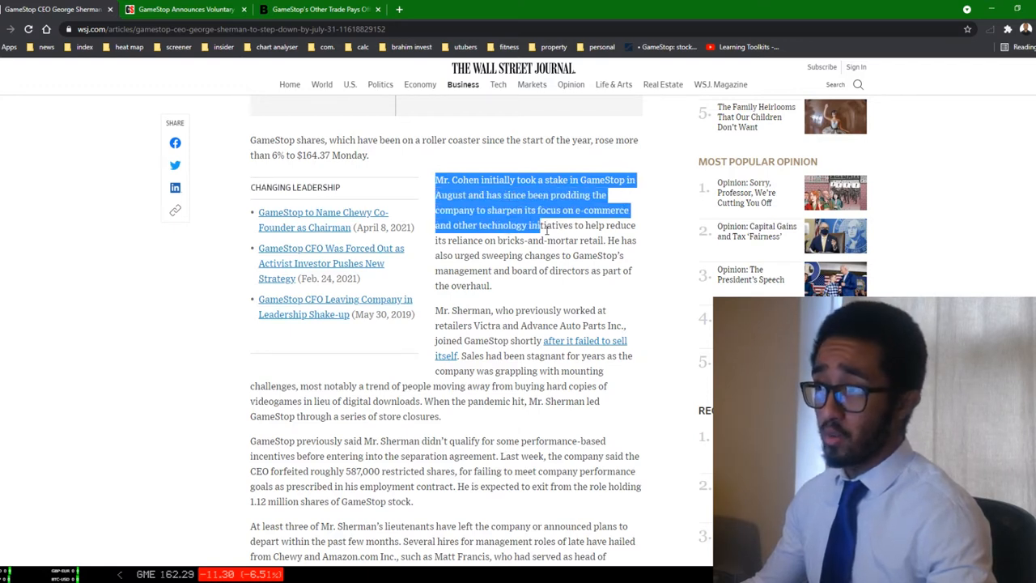
pyautogui.click(534, 234)
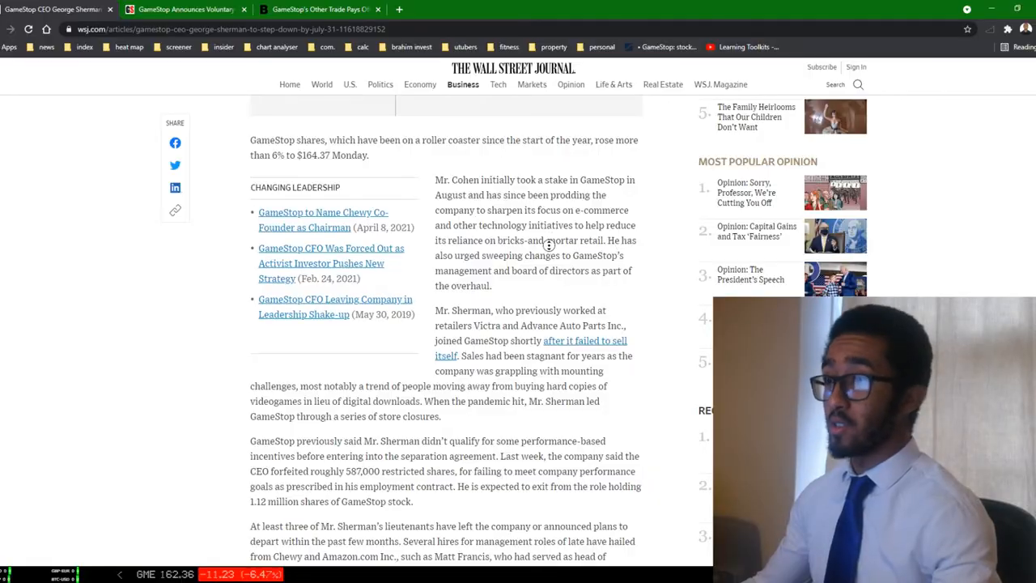
pyautogui.scroll(-3)
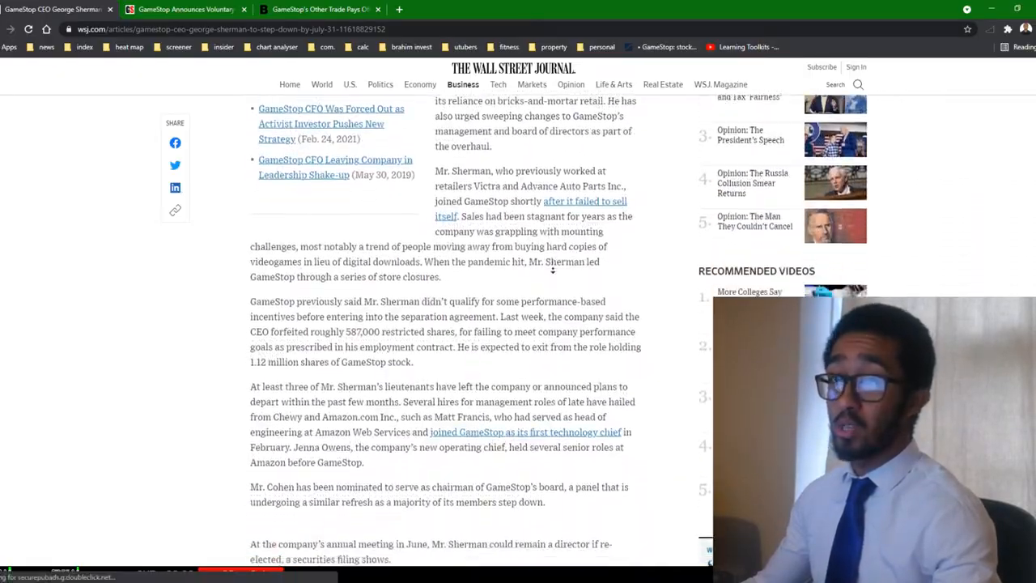
pyautogui.scroll(-3)
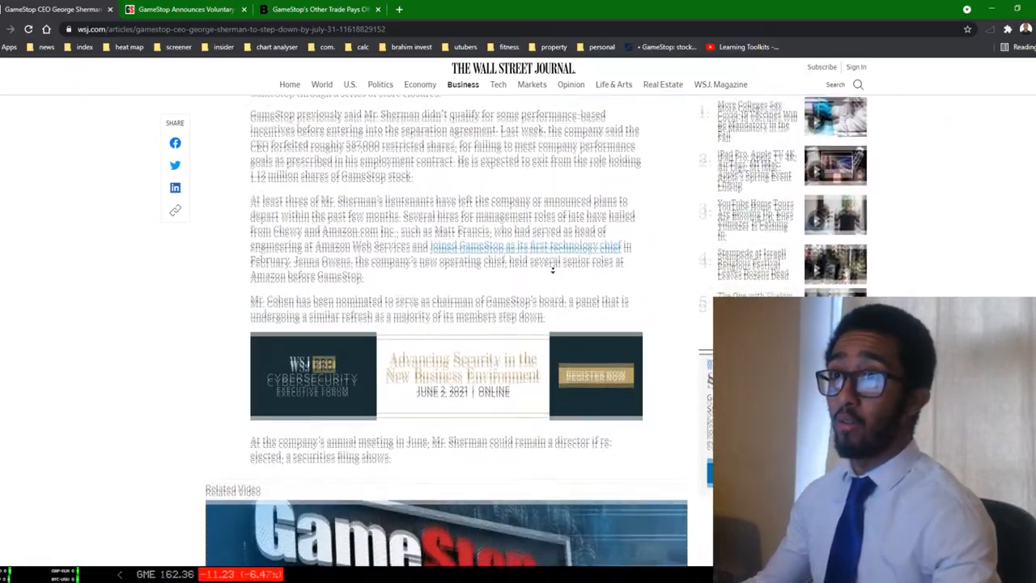
pyautogui.scroll(-3)
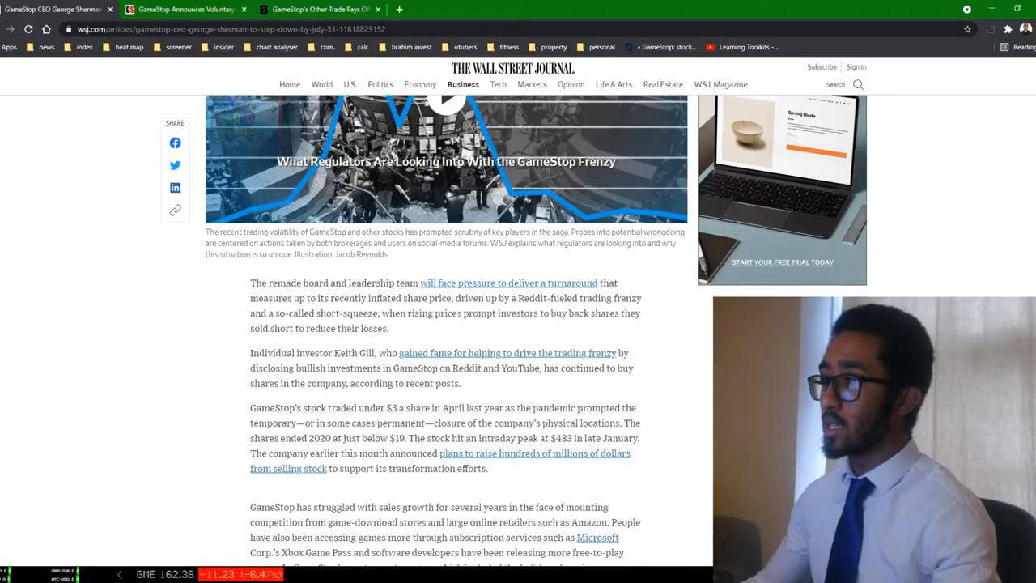
pyautogui.scroll(3)
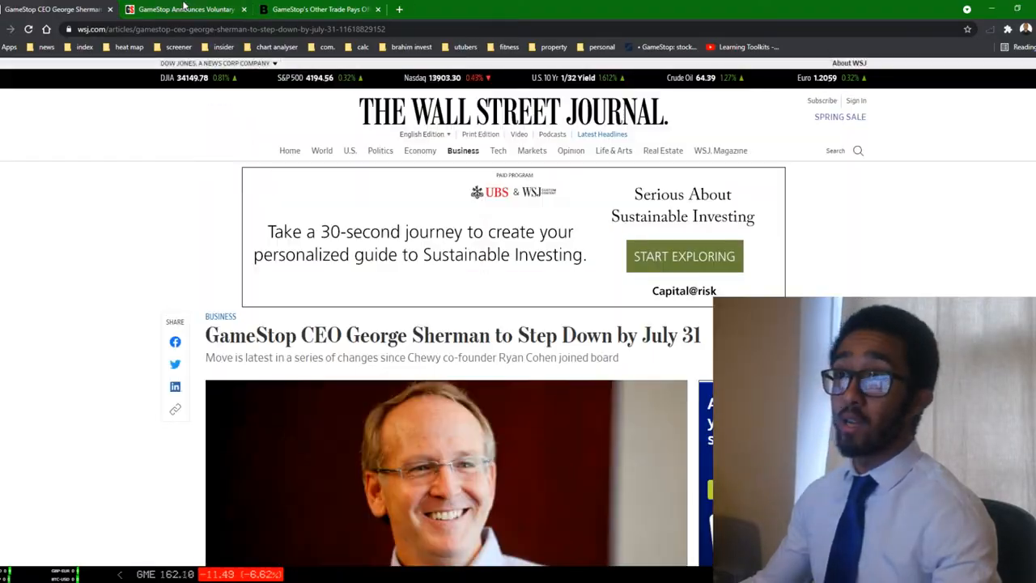
# - Switch to the GameStop news release on voluntary early redemption of senior notes
pyautogui.click(182, 9)
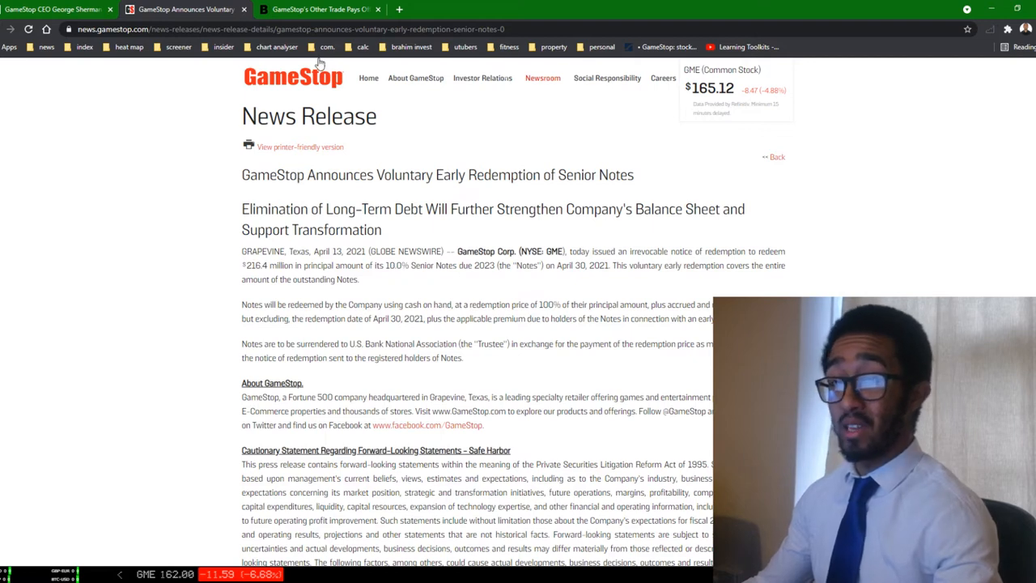
pyautogui.moveTo(373, 126)
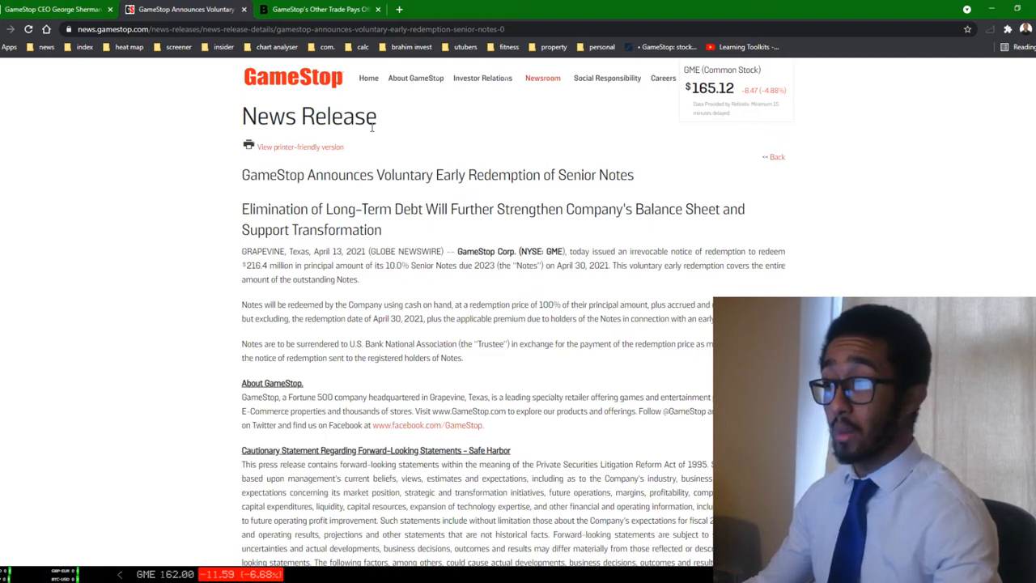
pyautogui.moveTo(639, 341)
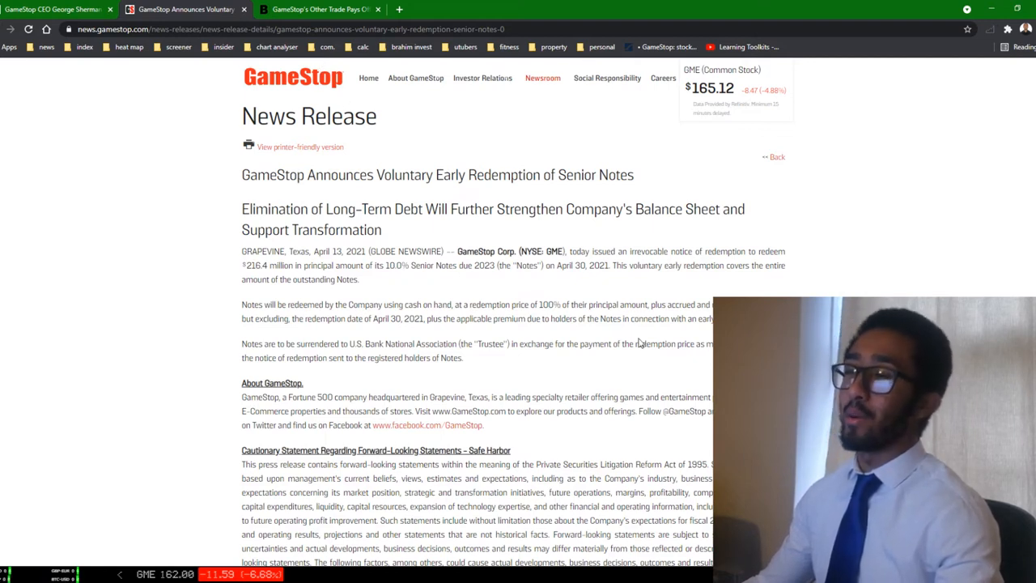
pyautogui.scroll(-3)
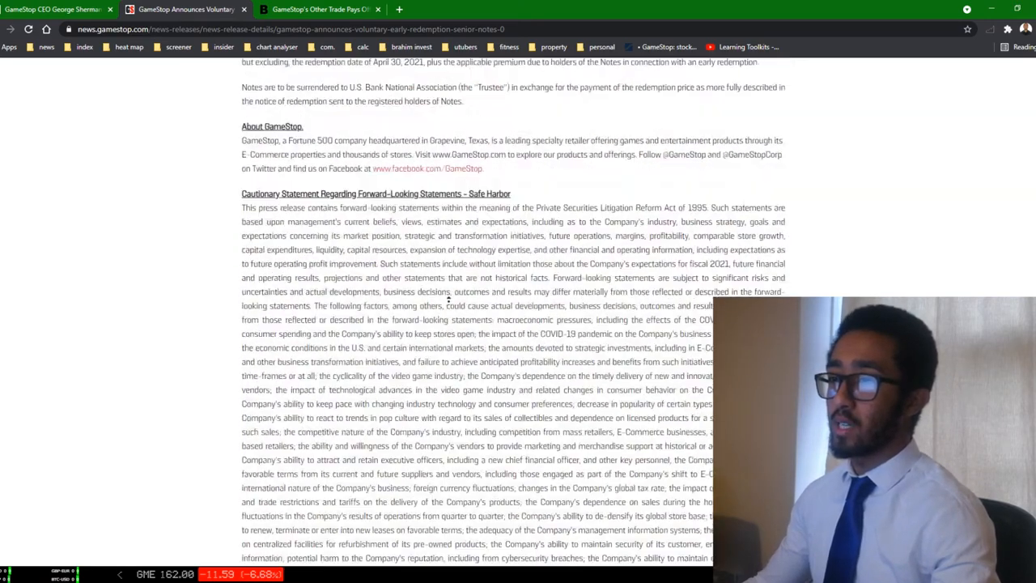
pyautogui.scroll(3)
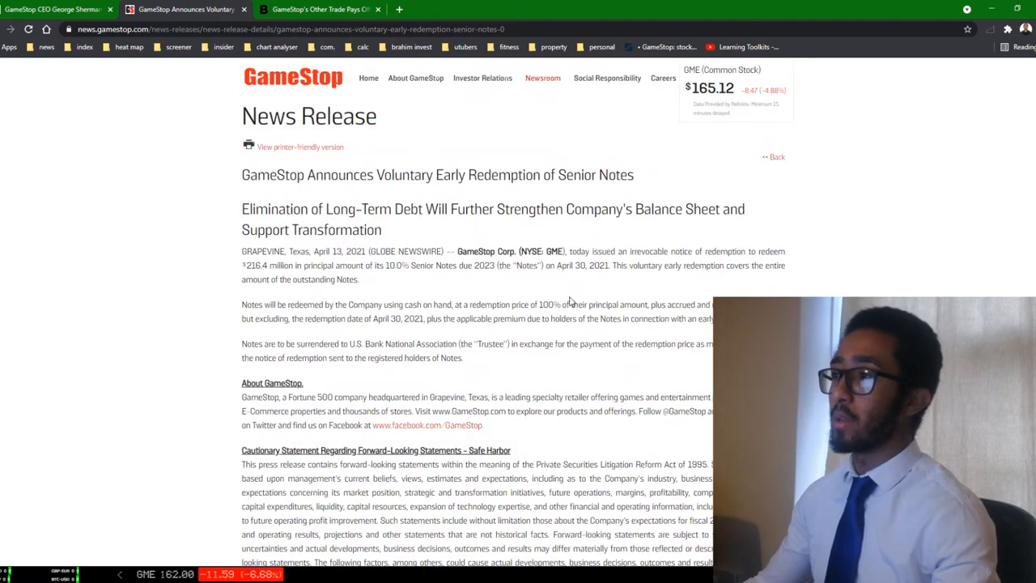
# - Highlight the 'irrevocable notice of redemption' phrase and the April 30 redemption date
pyautogui.doubleClick(639, 251)
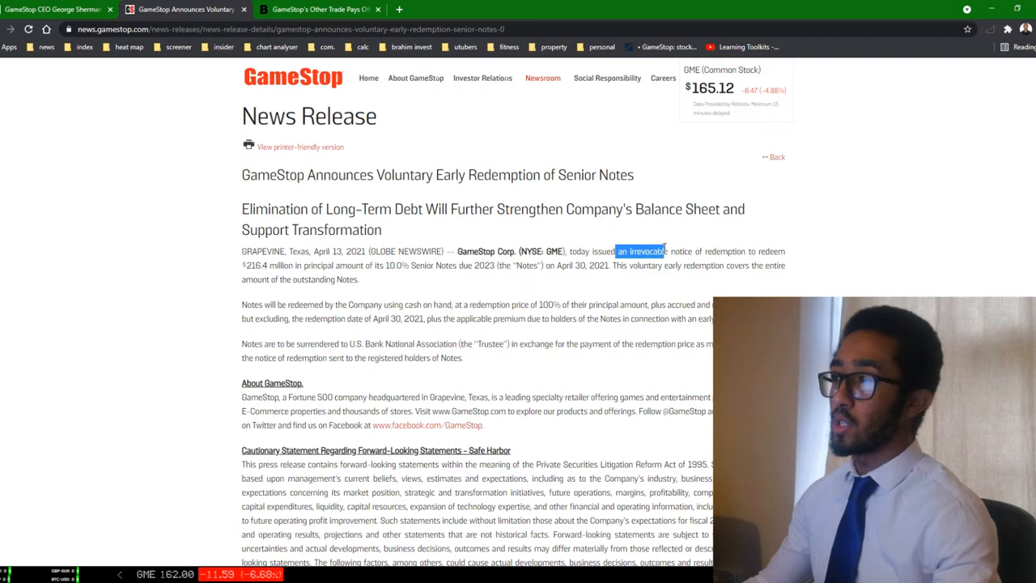
pyautogui.moveTo(615, 251); pyautogui.dragTo(785, 251)
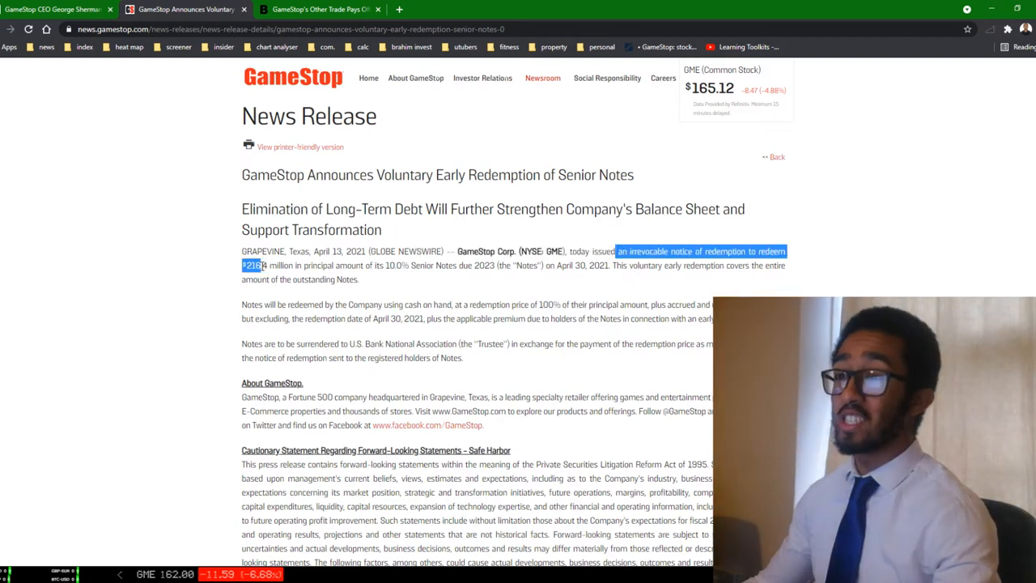
pyautogui.moveTo(253, 265); pyautogui.dragTo(396, 267)
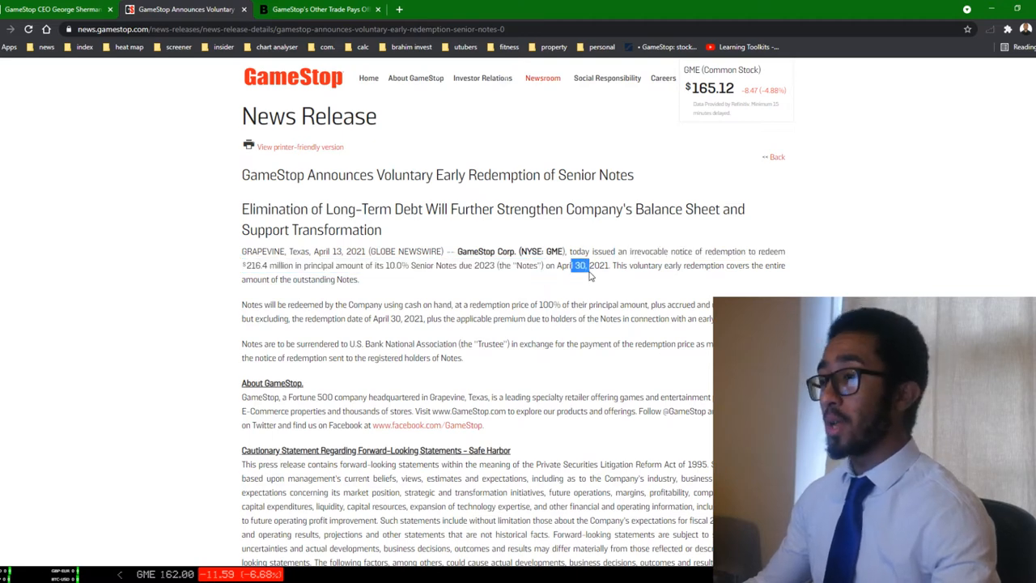
pyautogui.moveTo(590, 265); pyautogui.dragTo(716, 278)
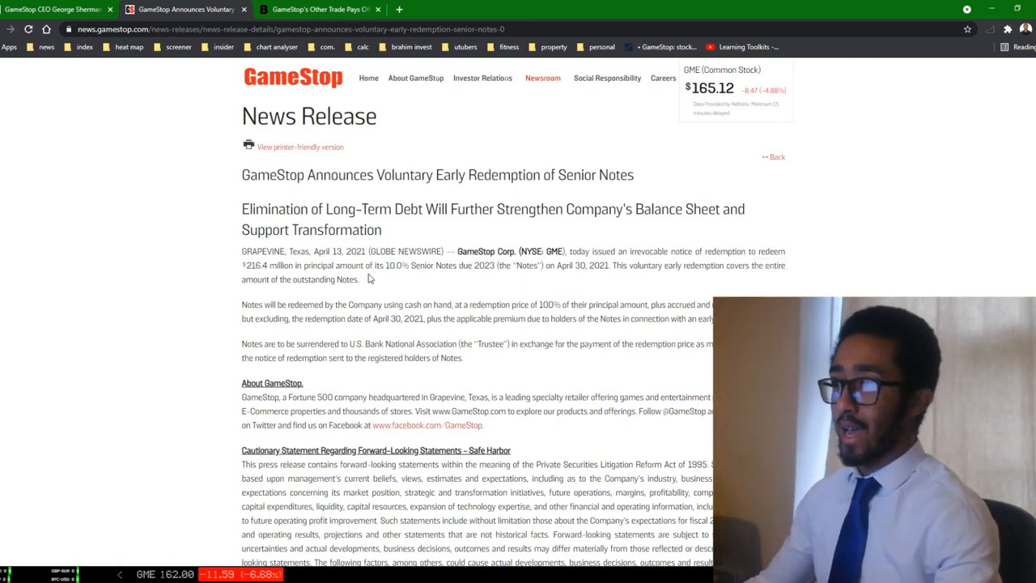
pyautogui.moveTo(288, 305); pyautogui.dragTo(349, 304)
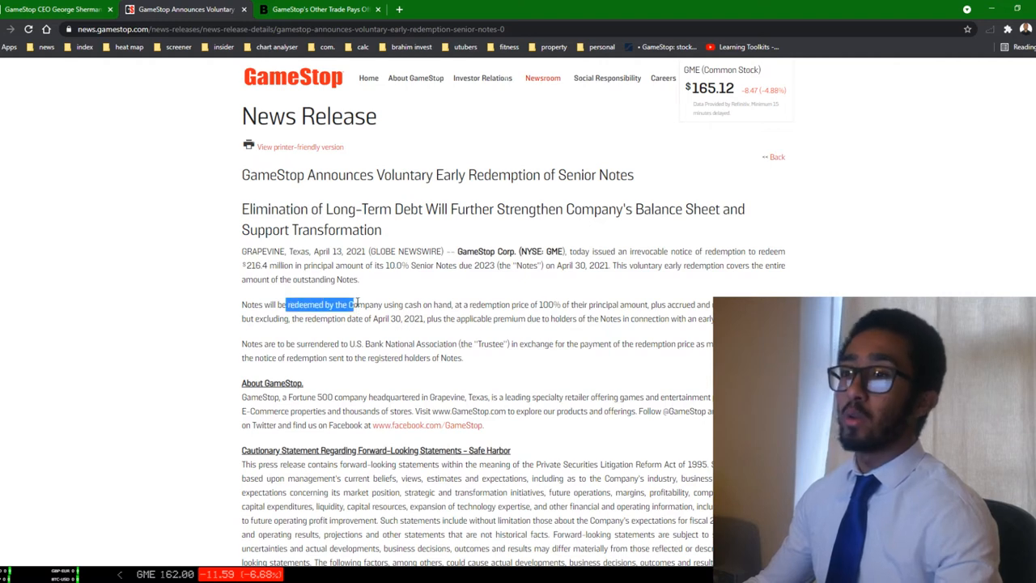
pyautogui.moveTo(348, 304); pyautogui.dragTo(510, 305)
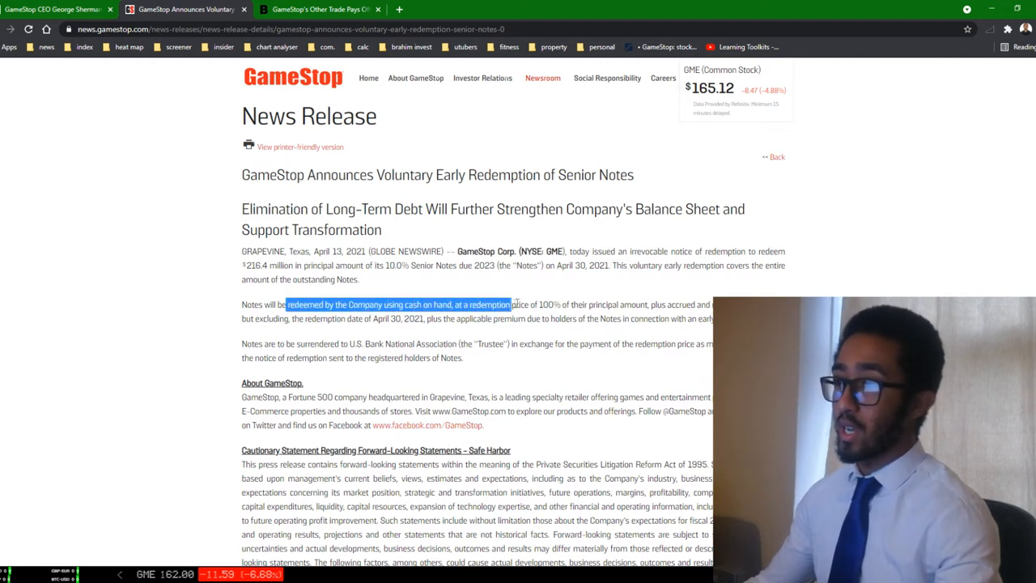
pyautogui.moveTo(510, 304); pyautogui.dragTo(664, 305)
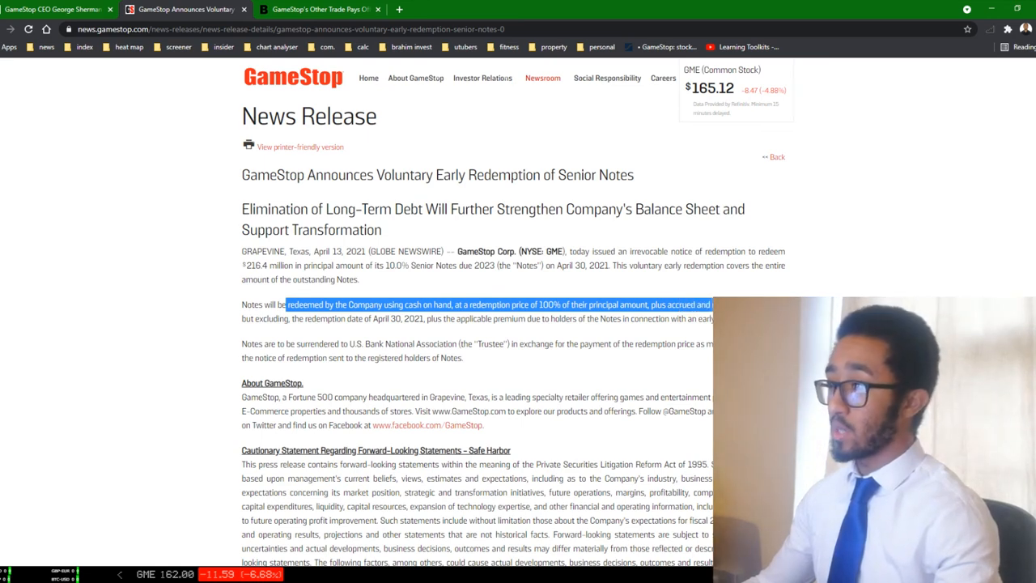
pyautogui.moveTo(712, 304); pyautogui.dragTo(372, 317)
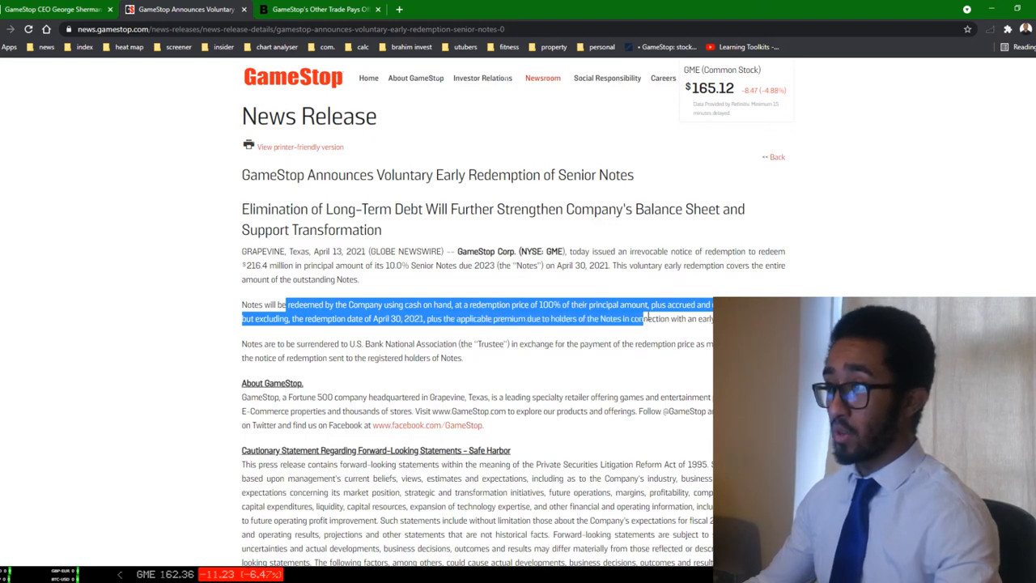
pyautogui.moveTo(644, 317); pyautogui.dragTo(709, 343)
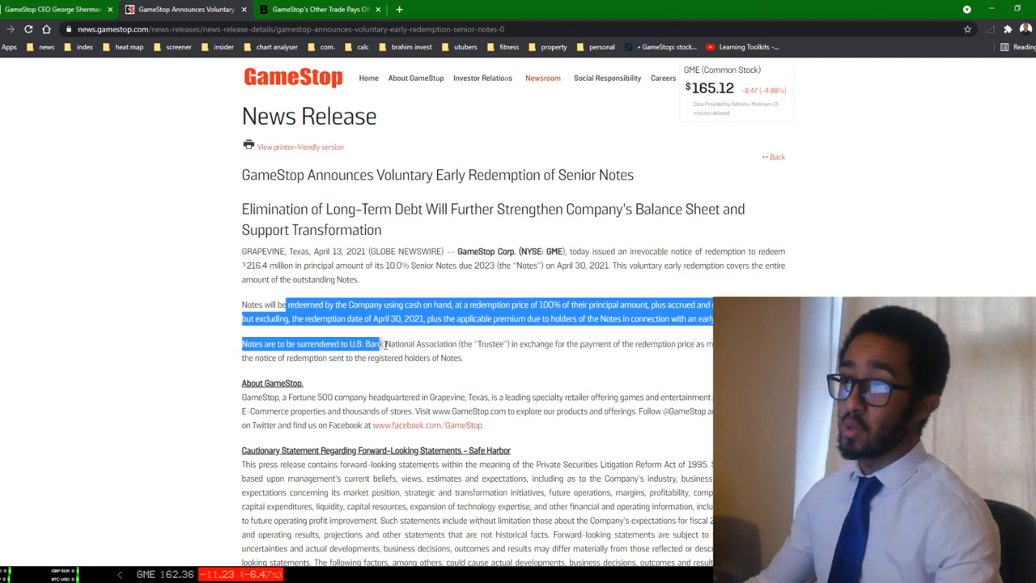
pyautogui.moveTo(385, 344); pyautogui.dragTo(462, 358)
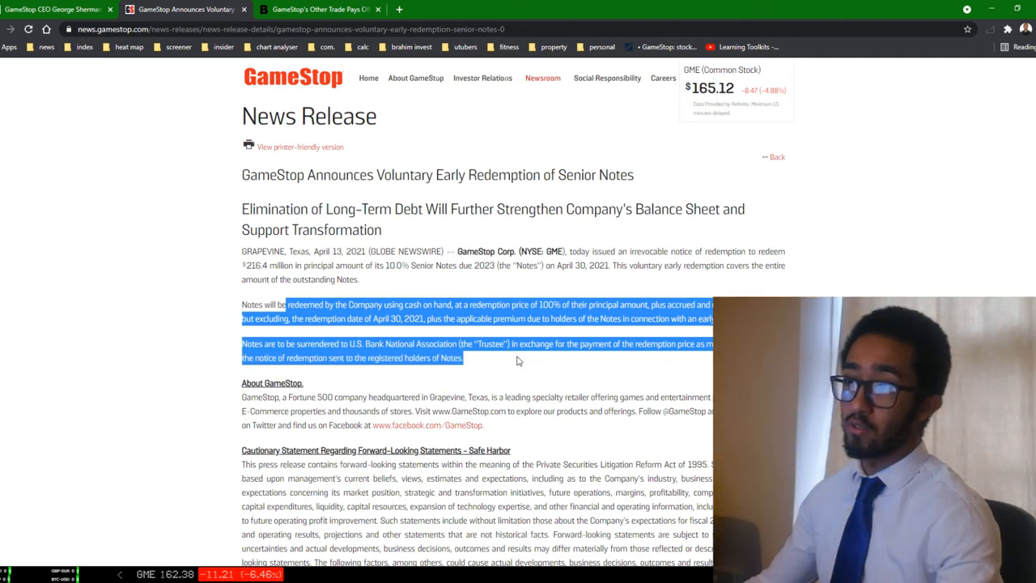
pyautogui.click(557, 370)
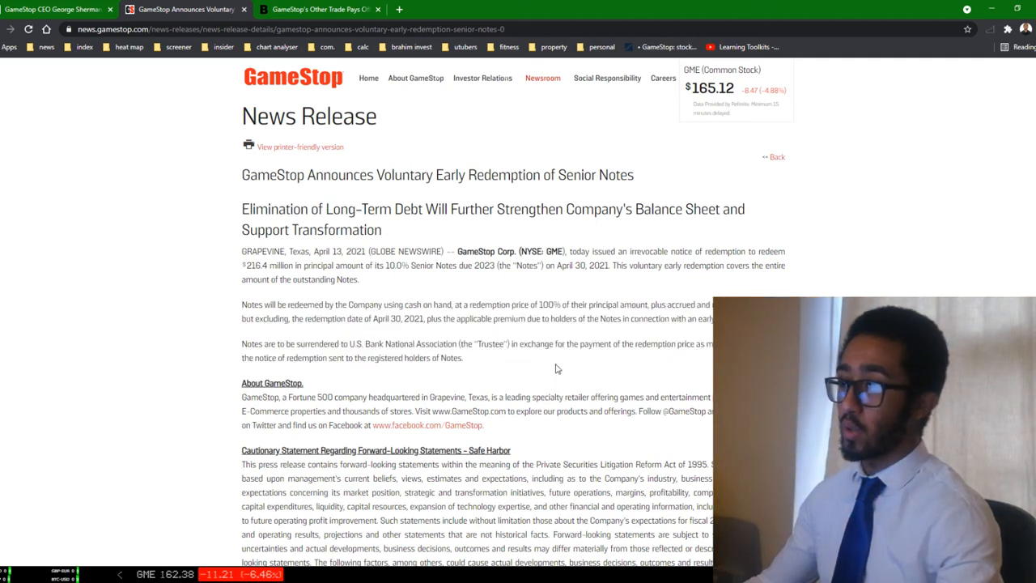
pyautogui.scroll(-3)
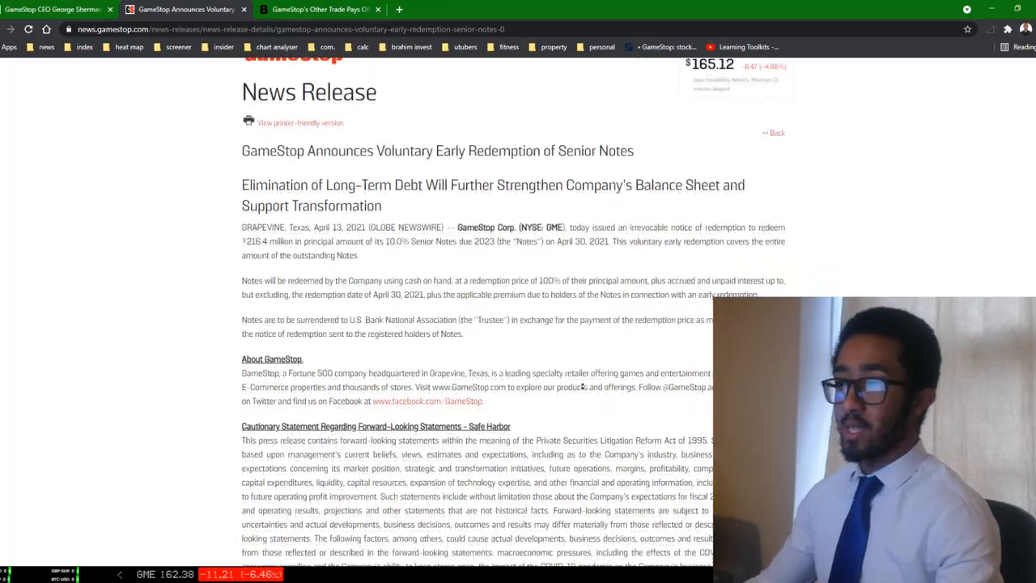
pyautogui.scroll(-3)
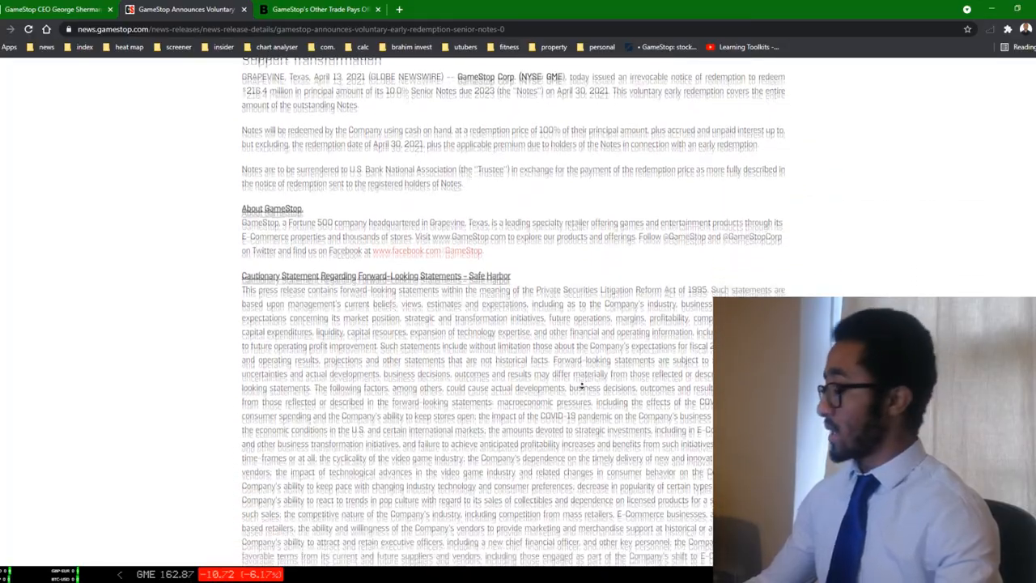
pyautogui.scroll(3)
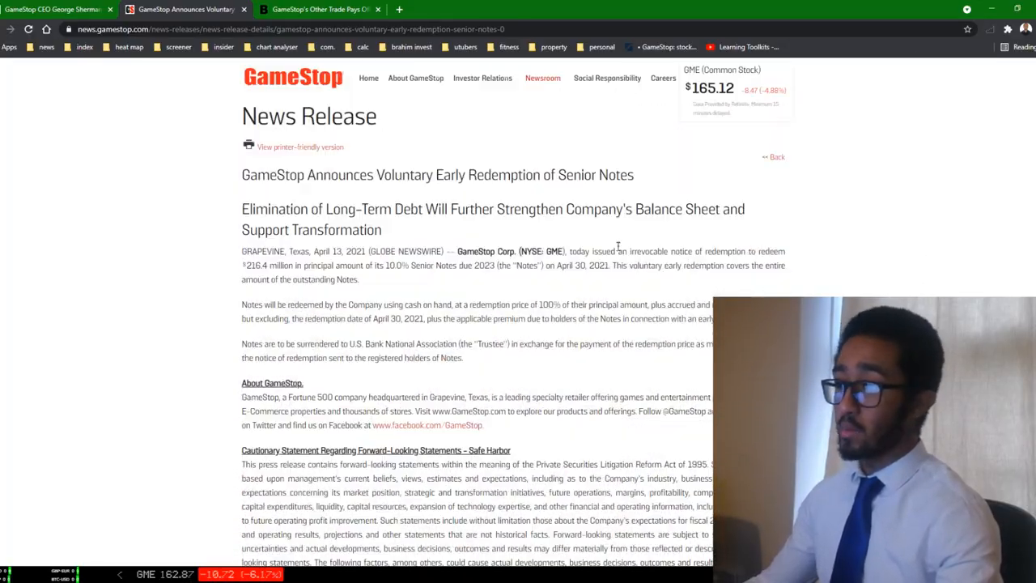